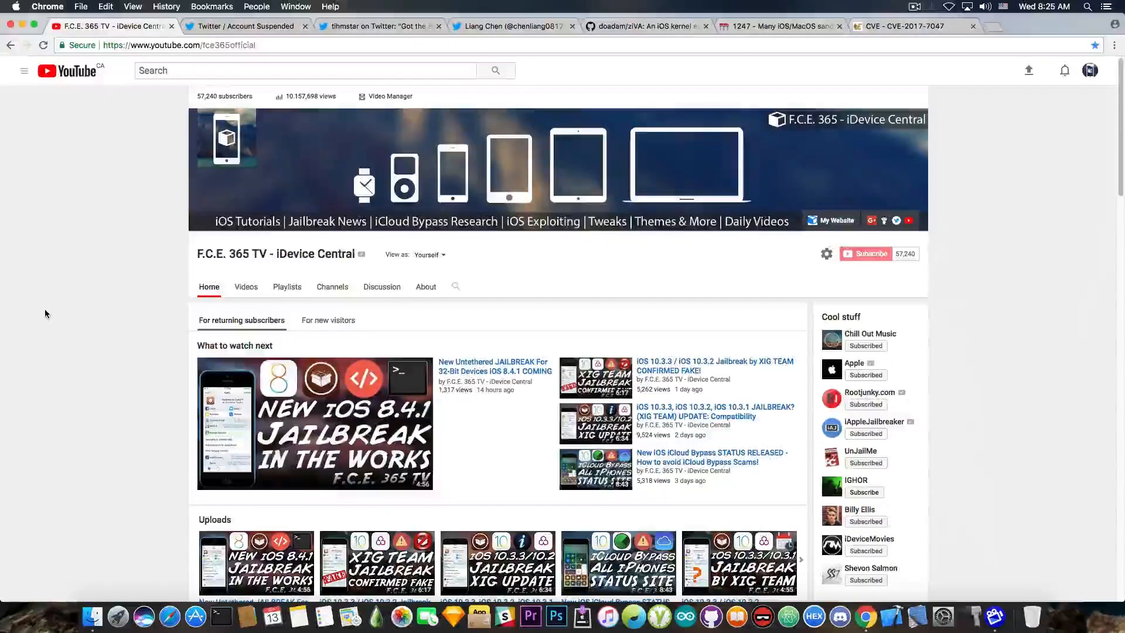
Scroll the F.C.E. 365 TV channel page, then switch to the suspended Twitter account tab.
scroll("down", 3)
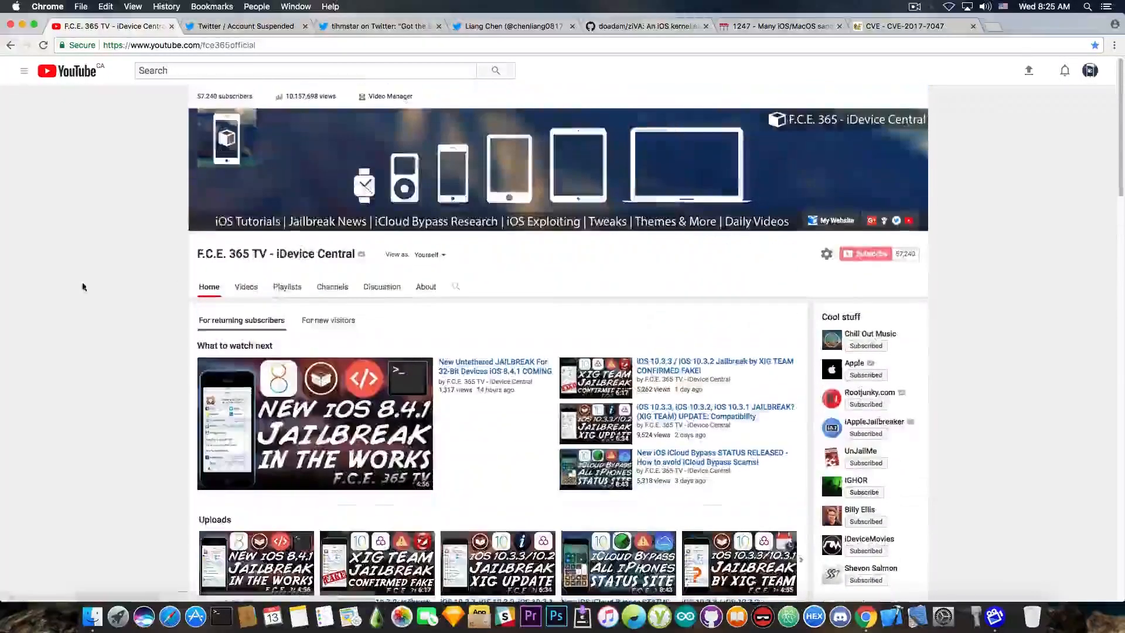
left_click(244, 26)
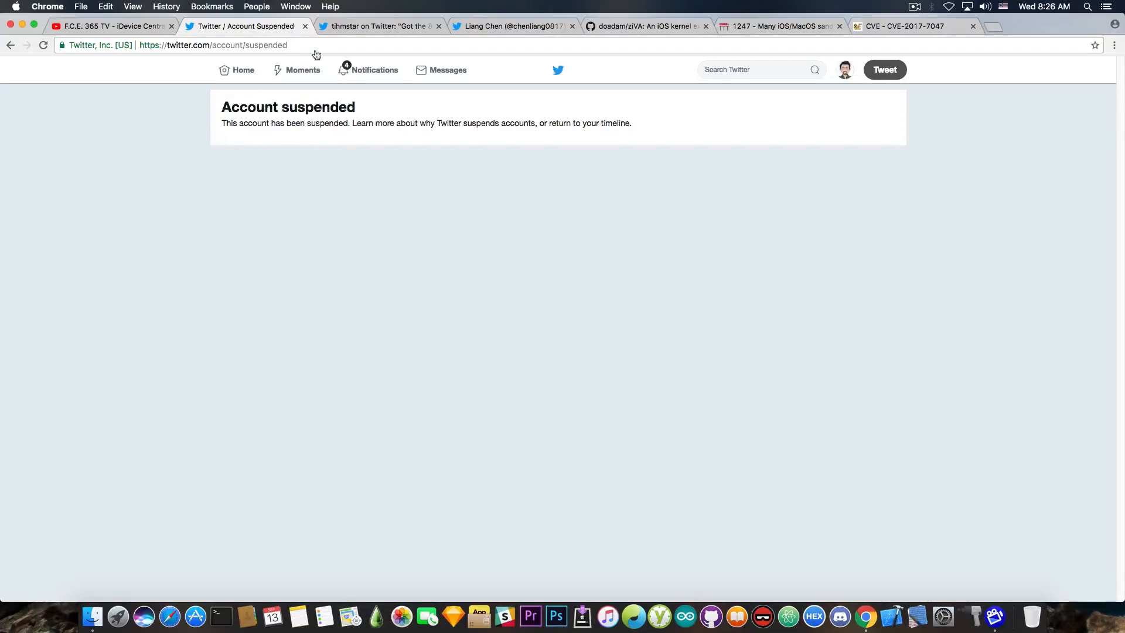
Switch to tihmstar's 'Got the 8.4.1 jb working :)' tweet with its demo video.
left_click(380, 26)
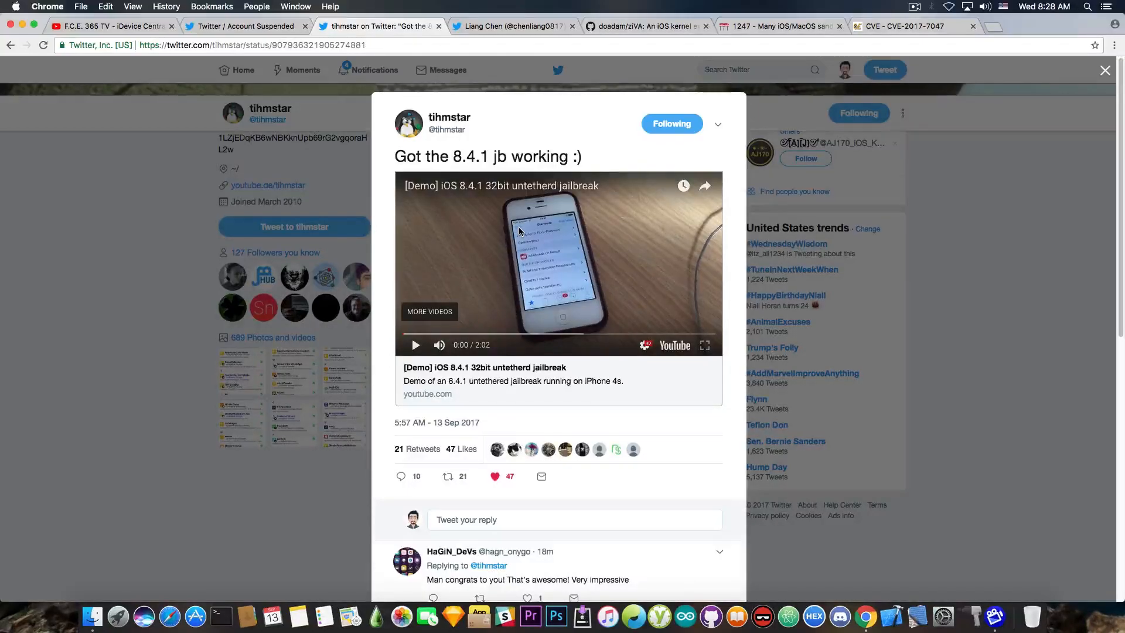
left_click(514, 25)
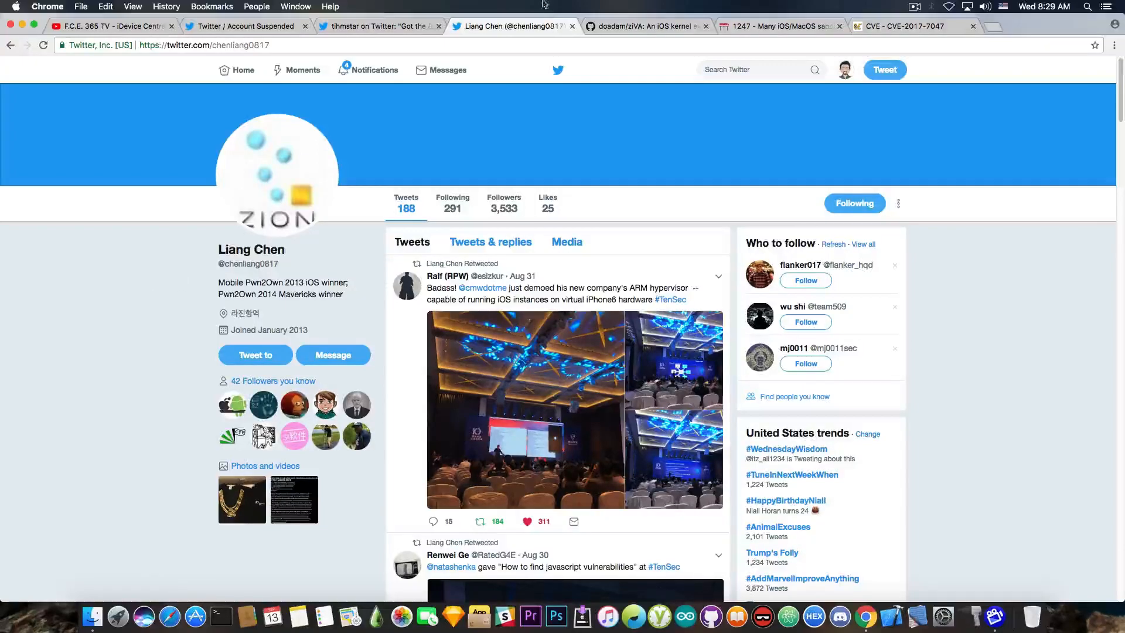
left_click(644, 25)
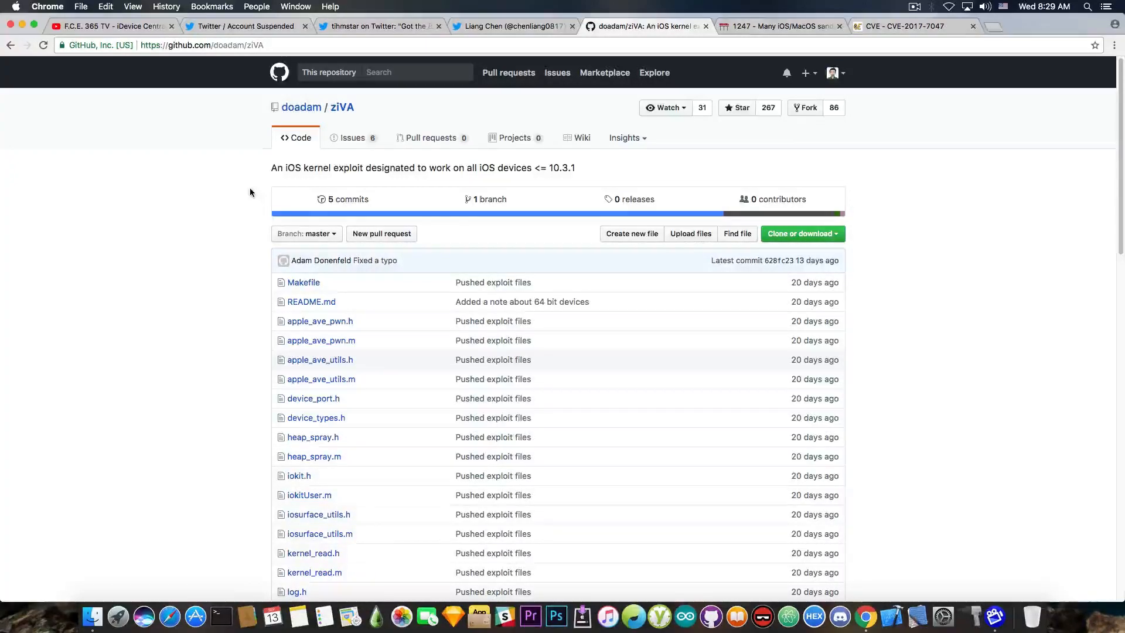
mouse_move(517, 172)
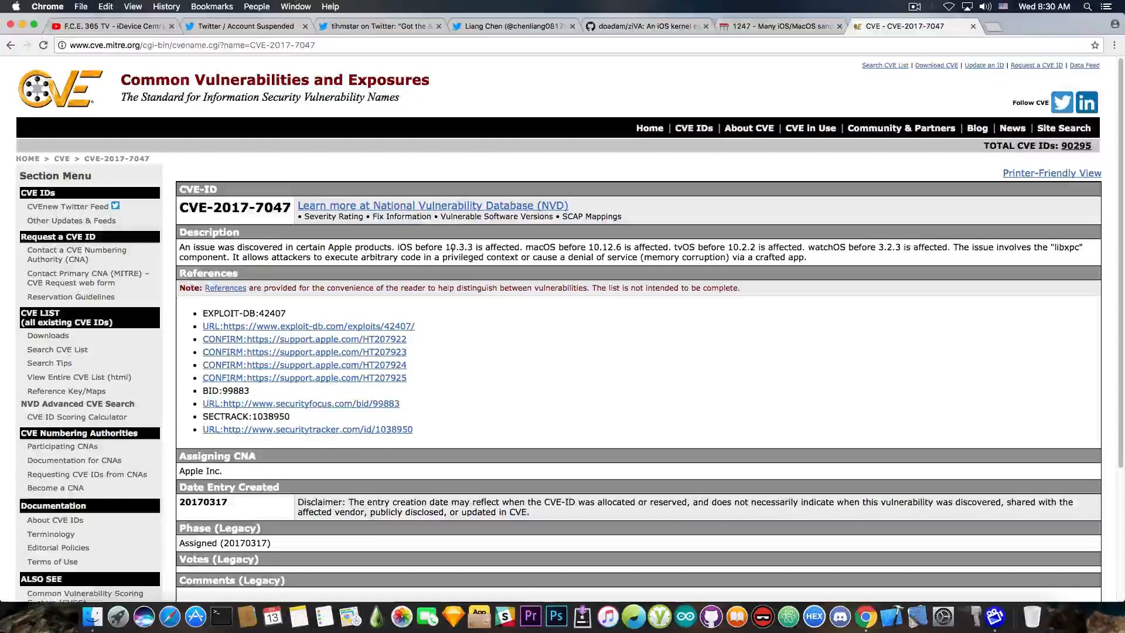
Switch to Project Zero issue 1247 on xpc_data sandbox escapes (CVE-2017-7047).
left_click(774, 27)
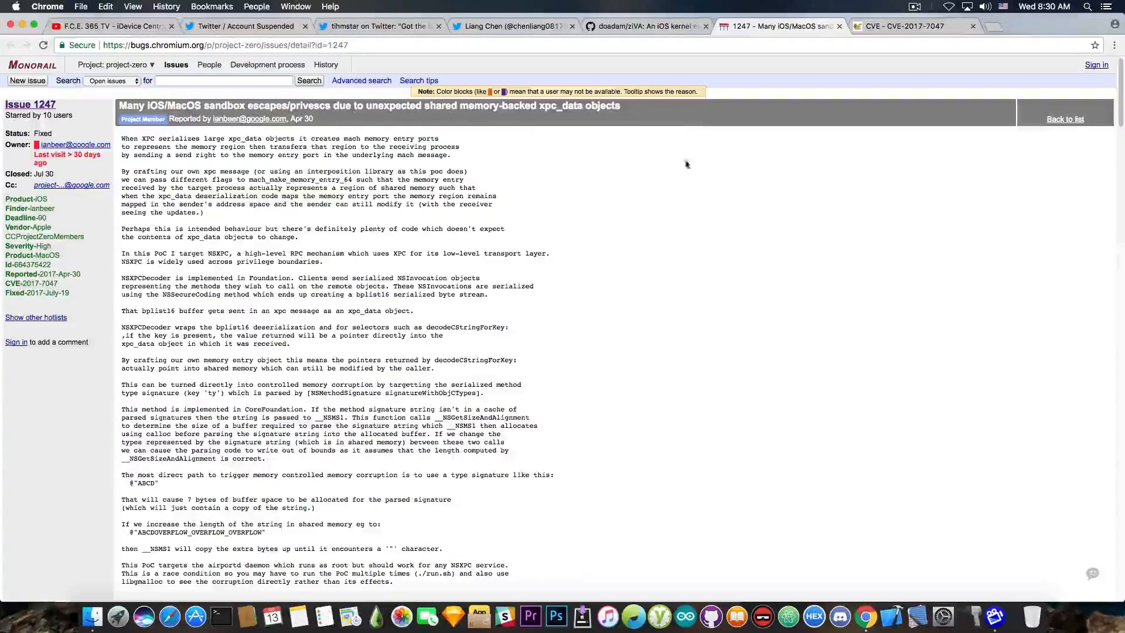
mouse_move(688, 199)
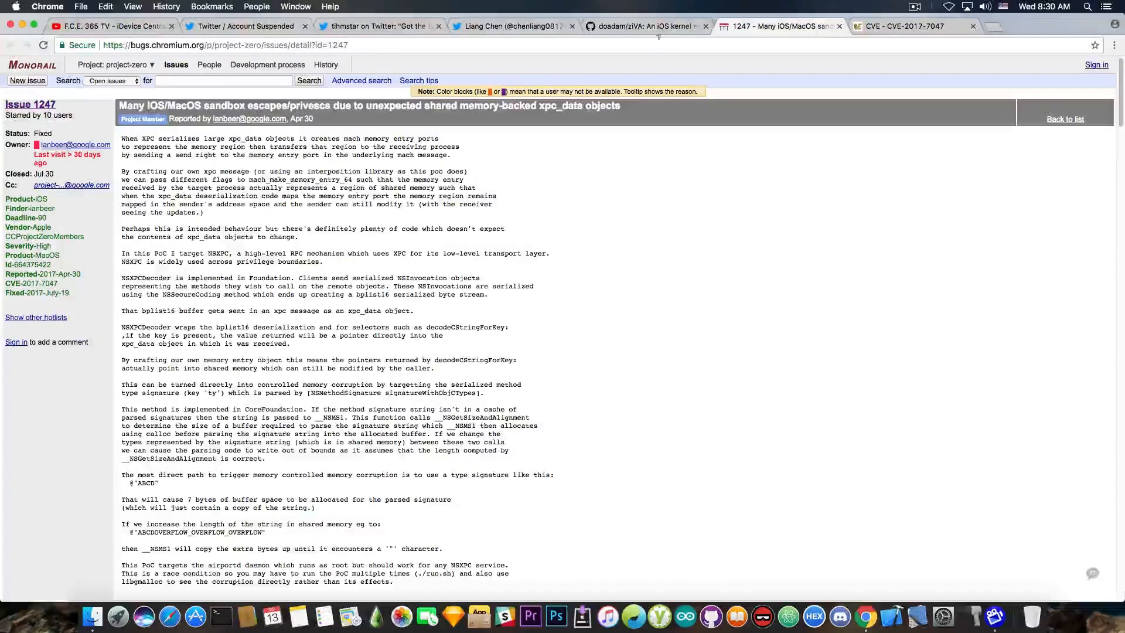
Revisit the ziVA GitHub repository, then return to the 8.4.1 jailbreak tweet.
left_click(644, 25)
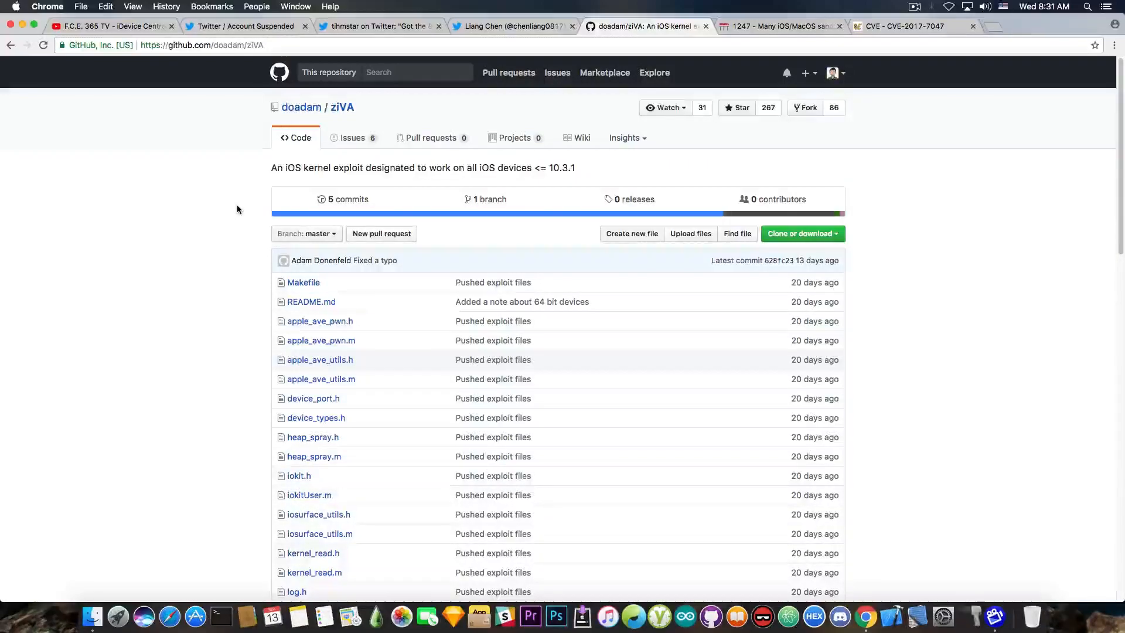
left_click(380, 26)
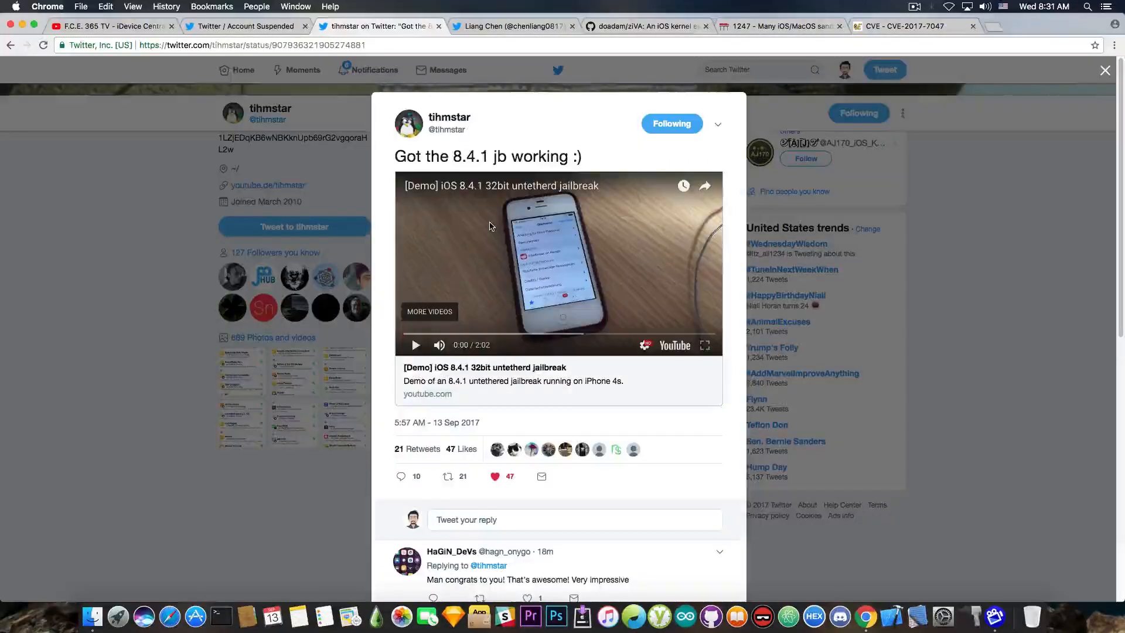